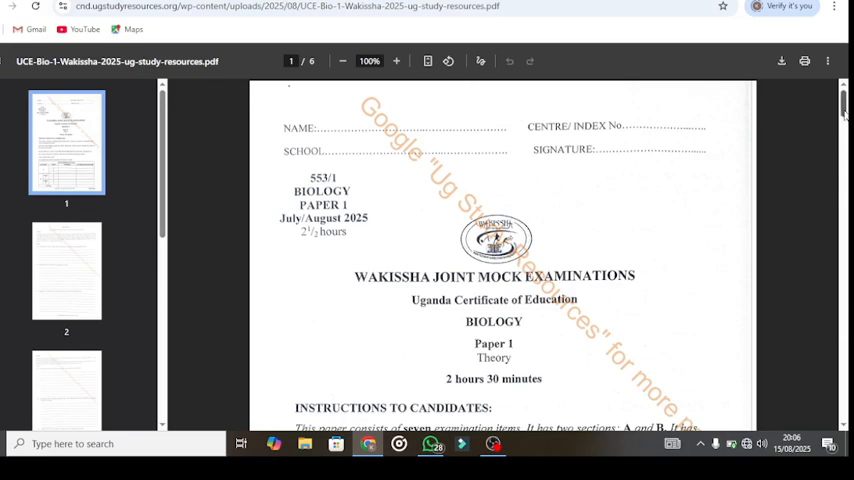
pyautogui.scroll(-3)
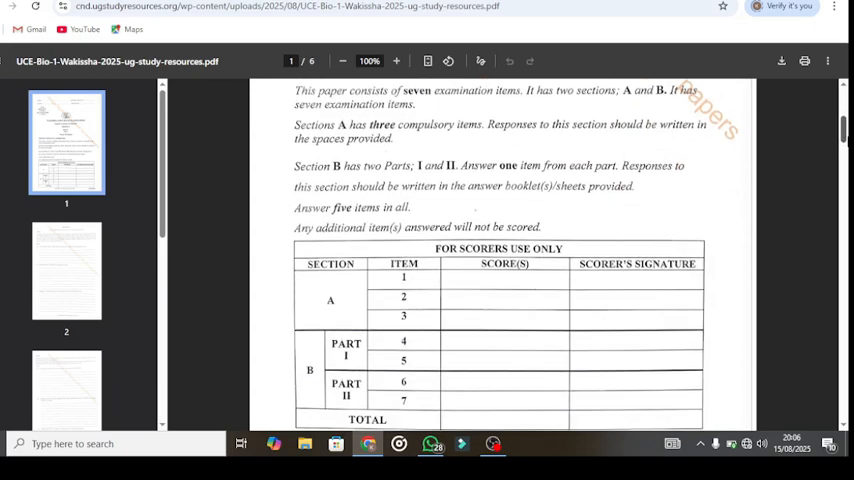
pyautogui.scroll(-3)
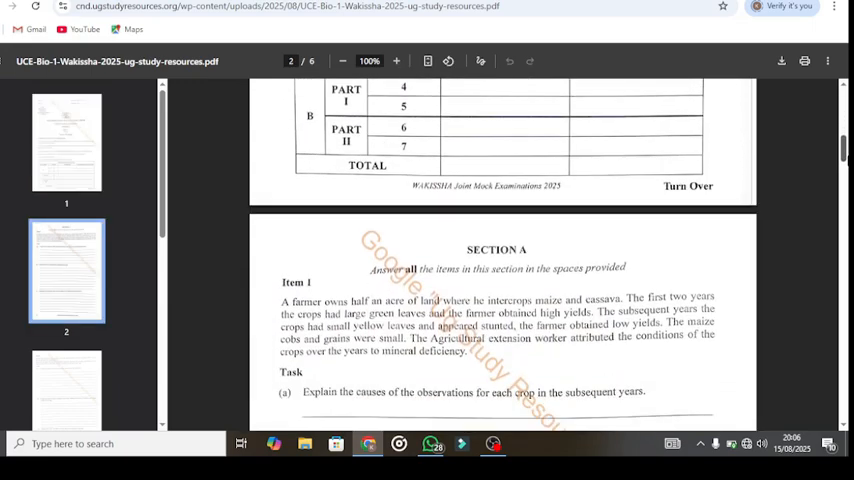
pyautogui.scroll(-3)
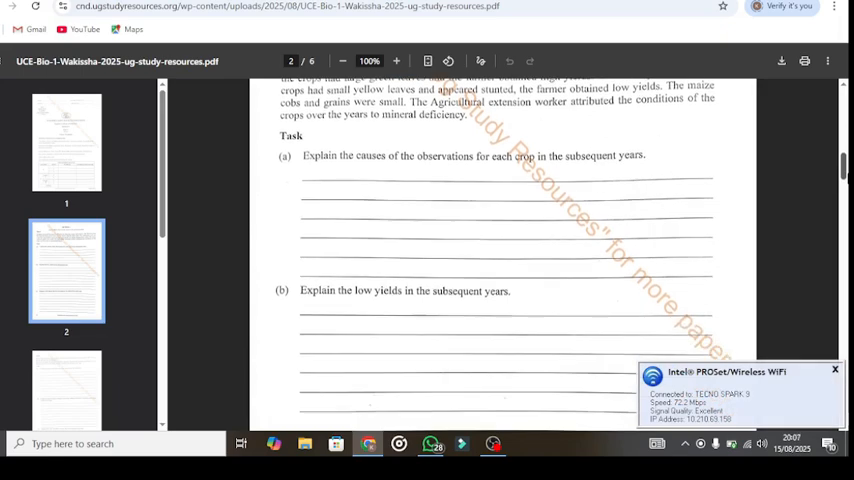
pyautogui.scroll(-3)
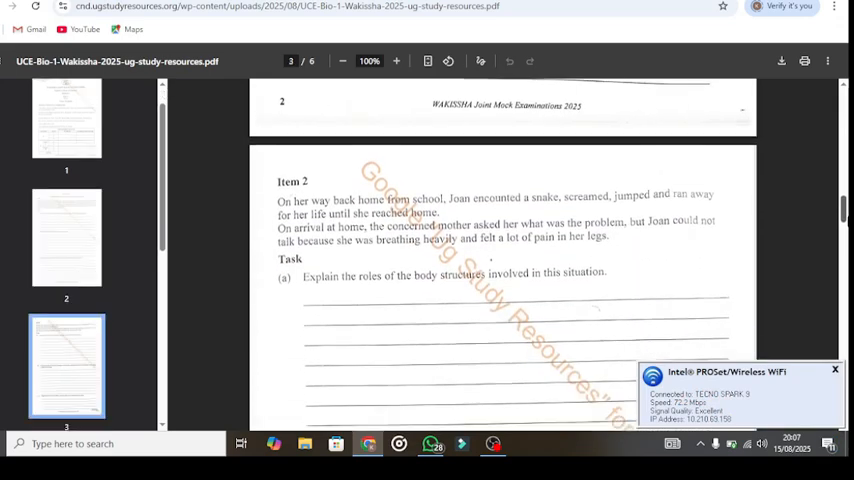
pyautogui.scroll(-3)
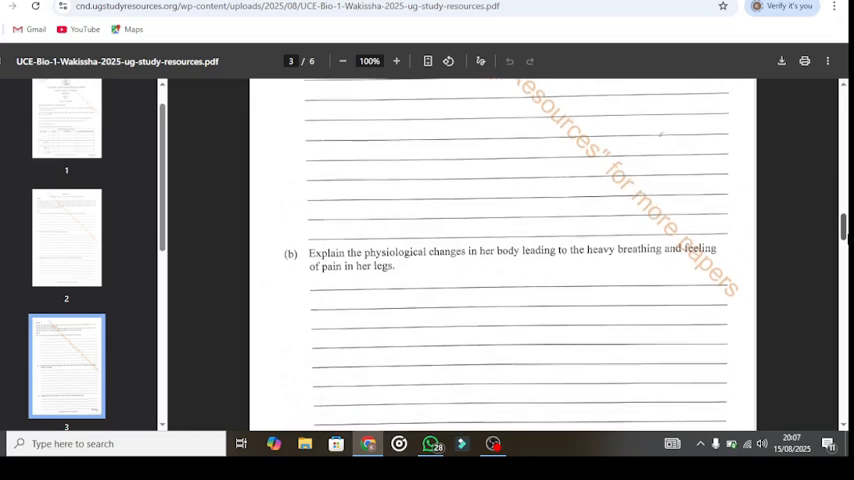
pyautogui.scroll(-3)
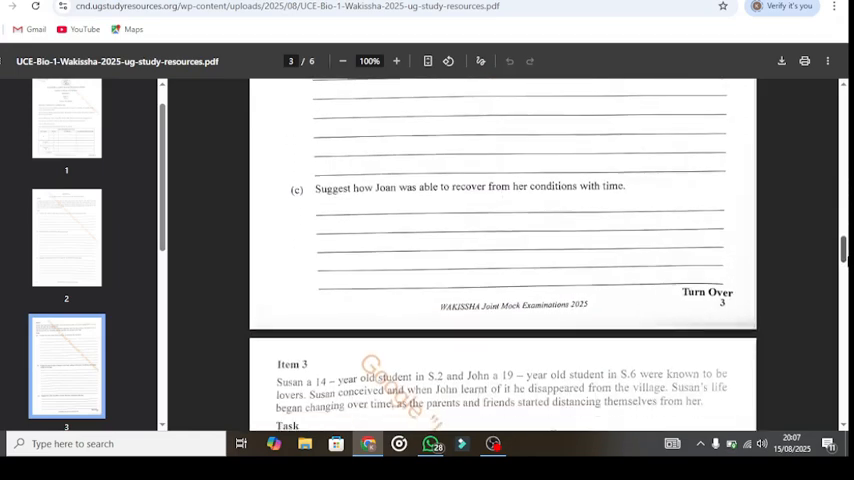
pyautogui.scroll(-3)
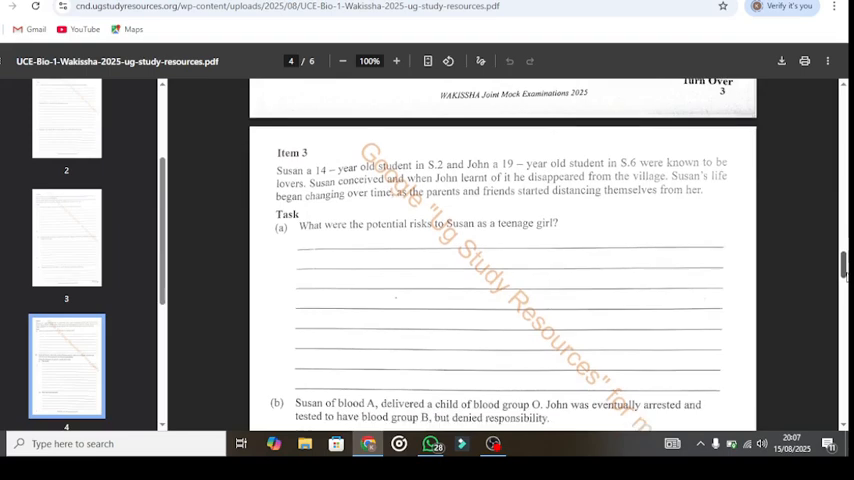
pyautogui.scroll(-3)
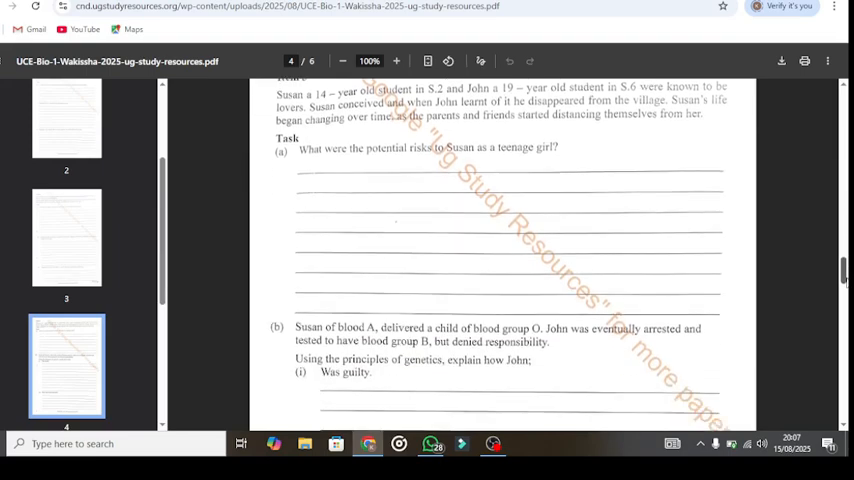
pyautogui.scroll(-3)
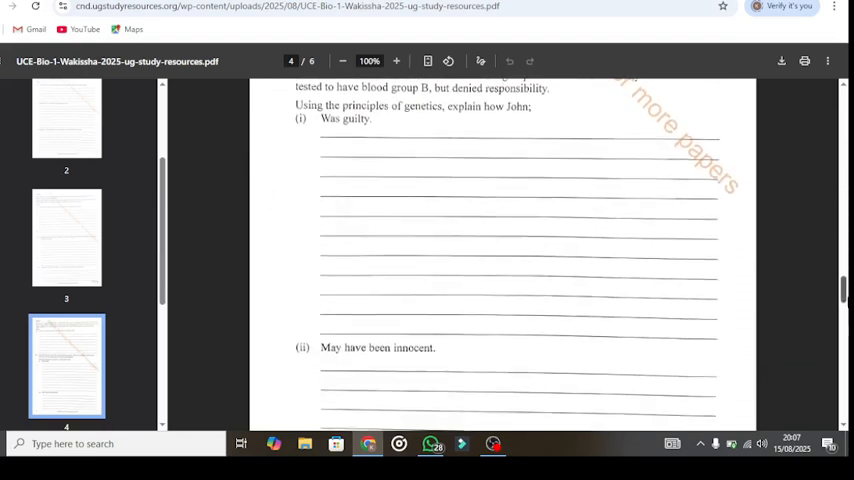
pyautogui.scroll(-3)
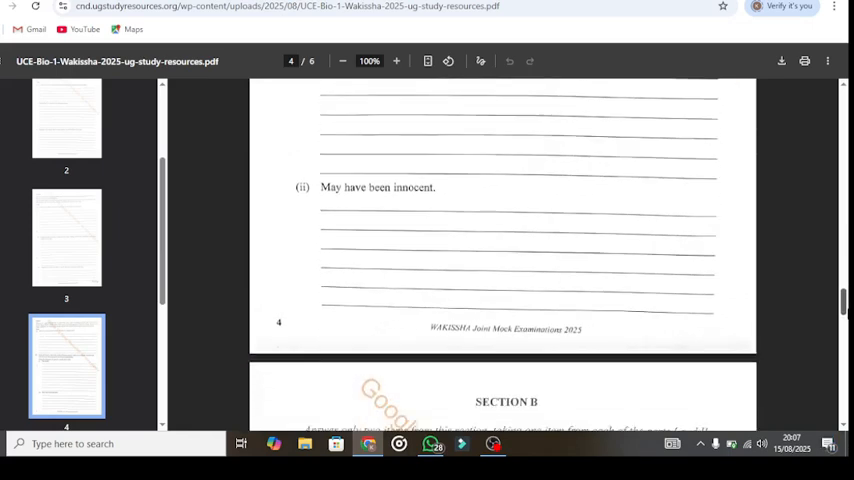
pyautogui.scroll(-3)
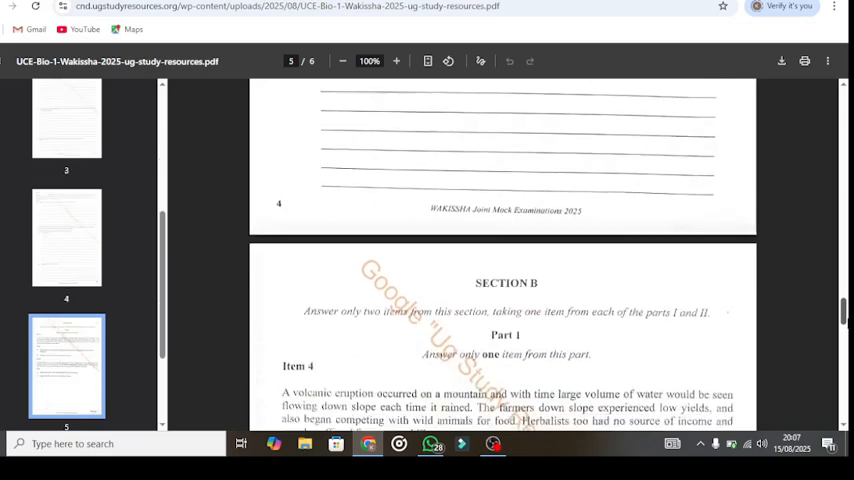
pyautogui.scroll(-3)
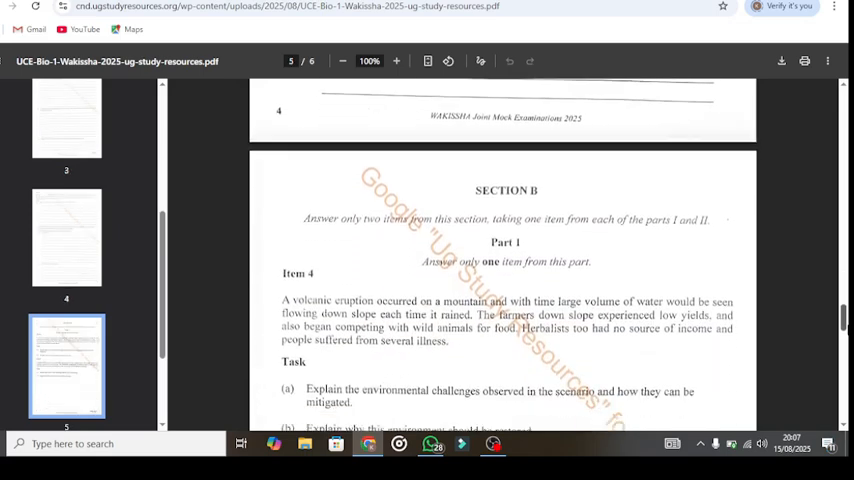
pyautogui.scroll(-3)
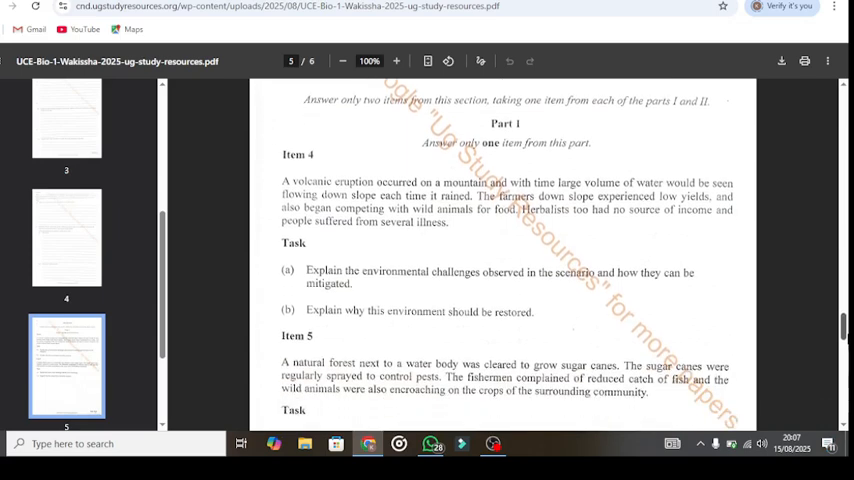
pyautogui.scroll(-3)
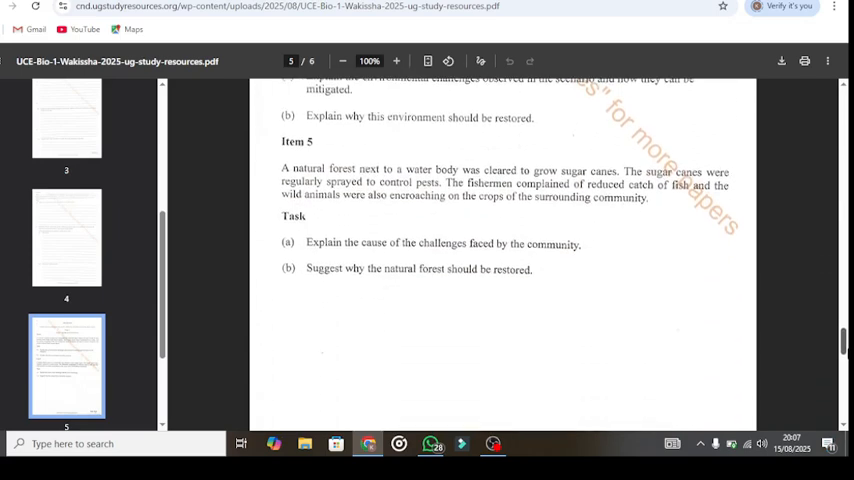
pyautogui.scroll(-3)
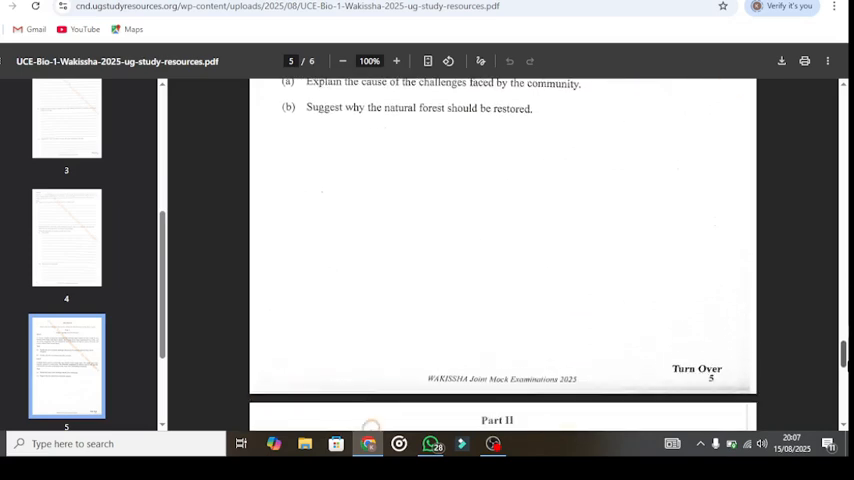
pyautogui.scroll(-3)
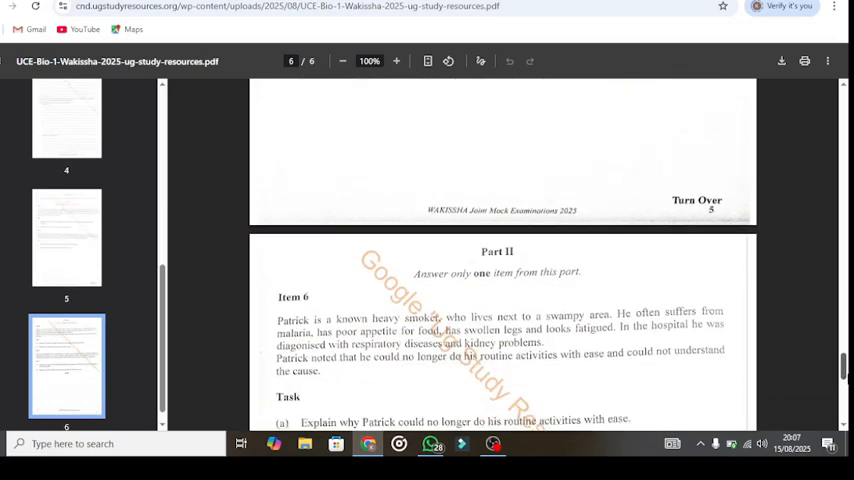
pyautogui.scroll(-3)
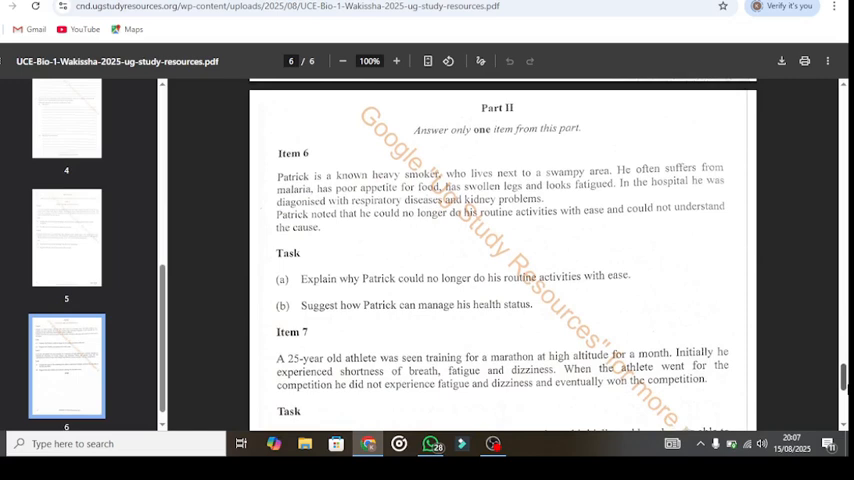
pyautogui.scroll(-3)
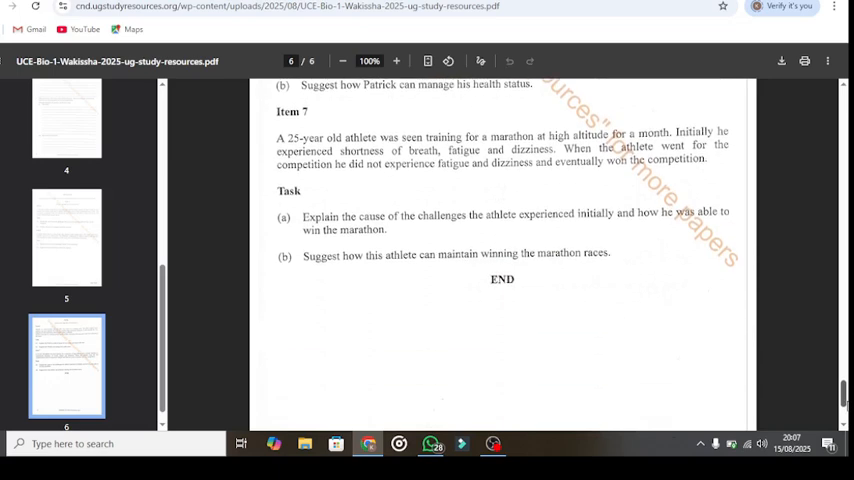
pyautogui.scroll(-3)
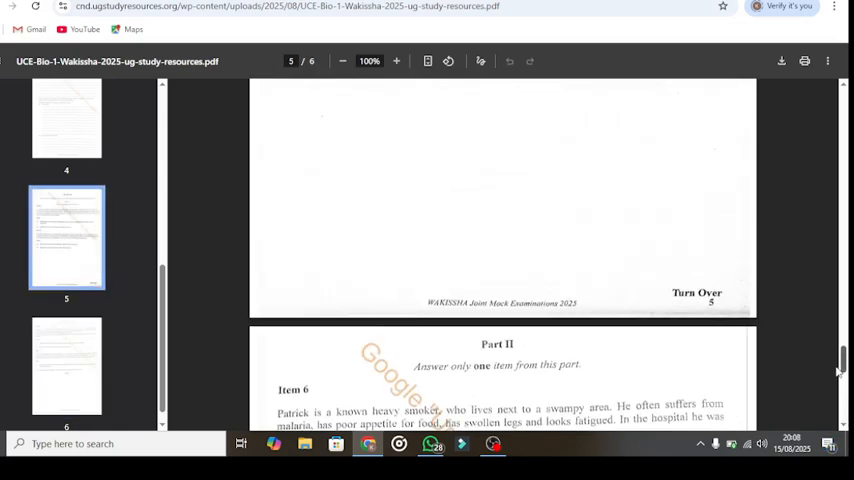
pyautogui.scroll(-3)
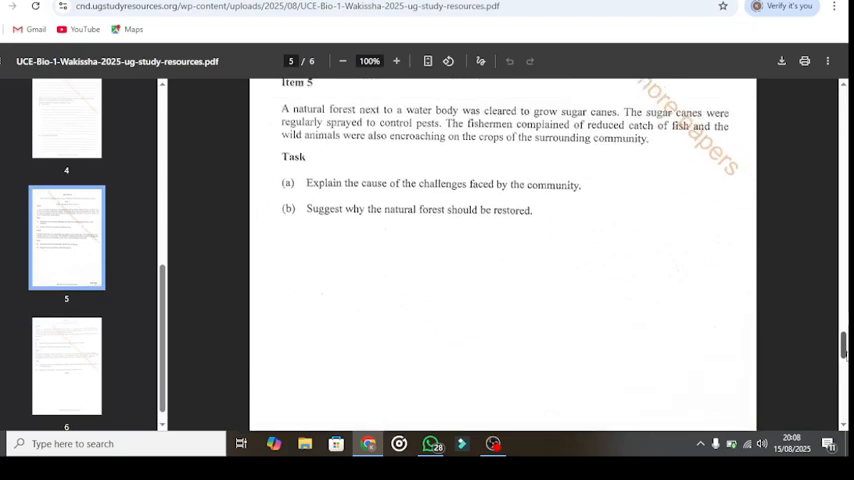
pyautogui.scroll(-3)
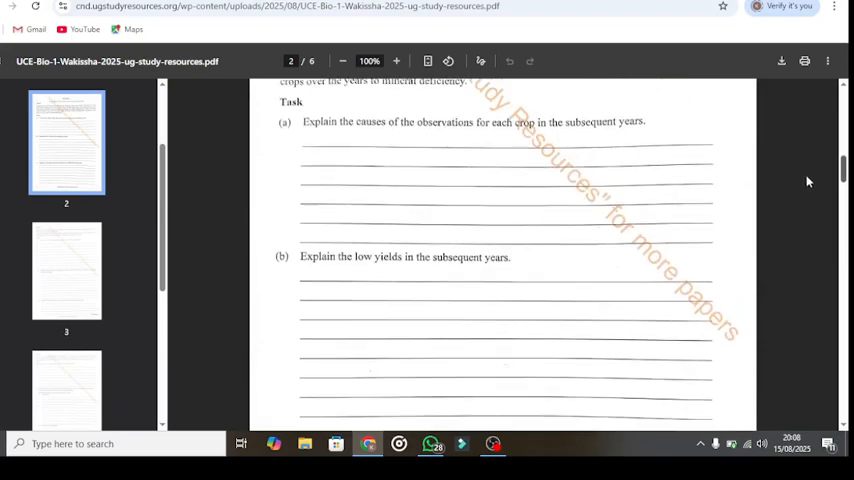
pyautogui.scroll(3)
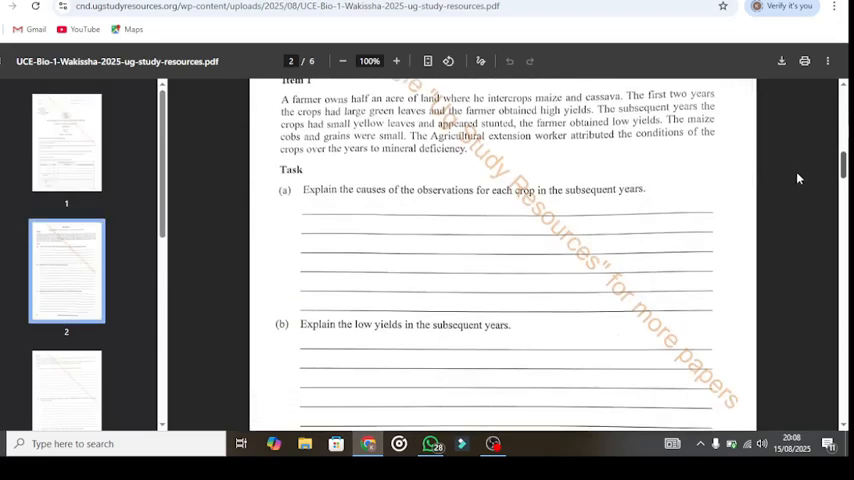
pyautogui.scroll(-3)
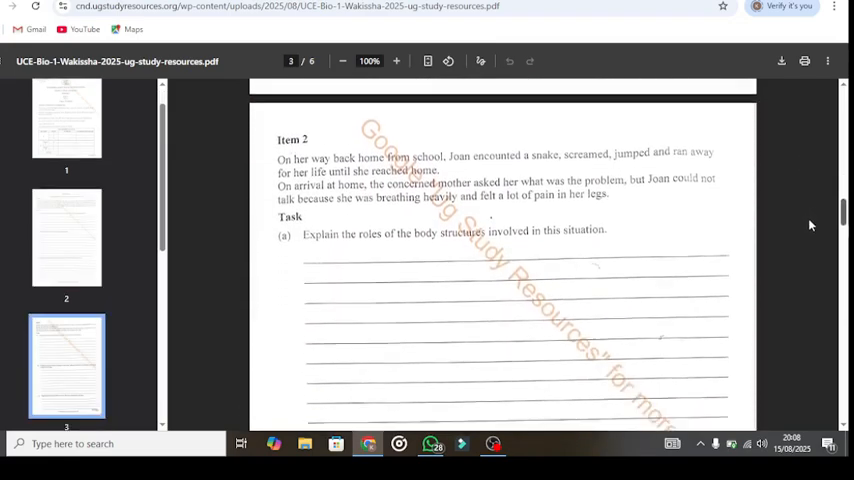
pyautogui.scroll(-3)
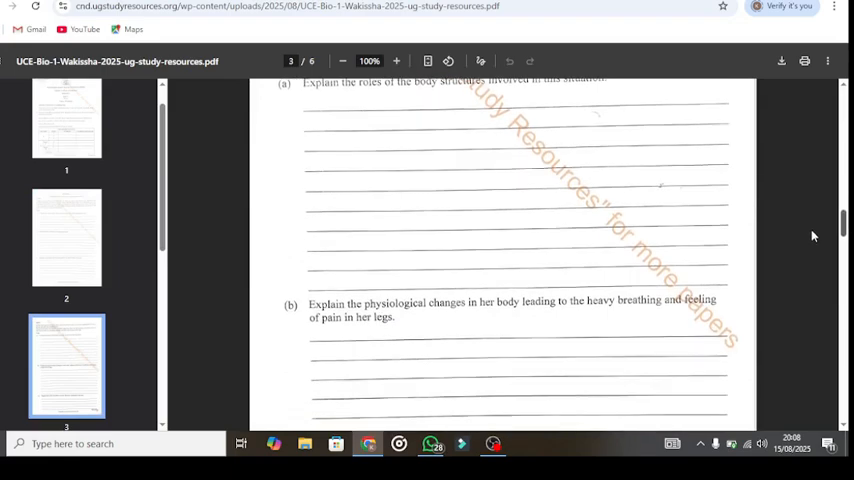
pyautogui.scroll(-3)
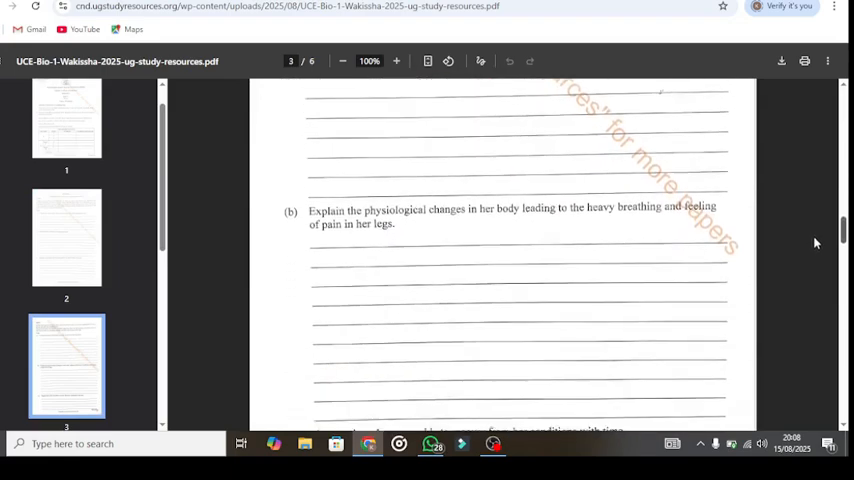
pyautogui.scroll(-3)
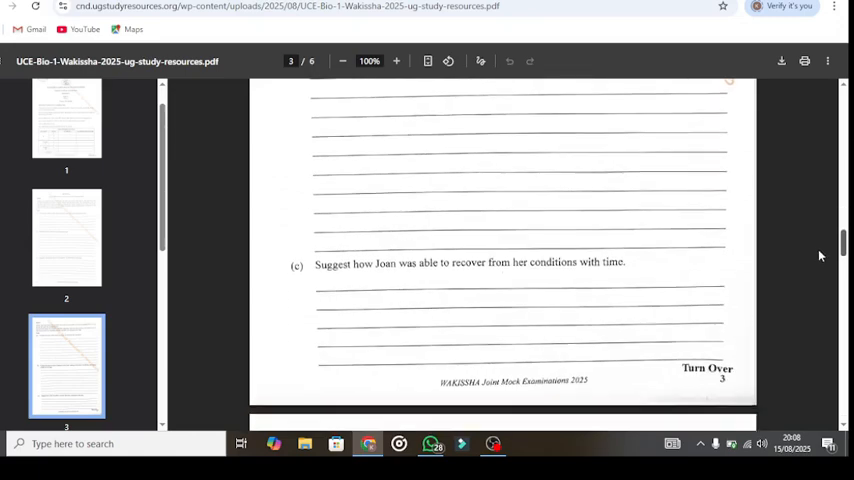
pyautogui.scroll(-3)
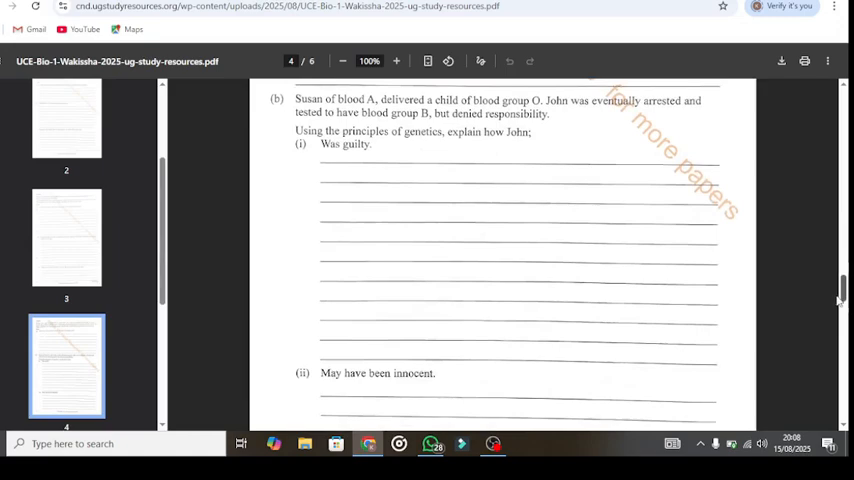
pyautogui.scroll(-3)
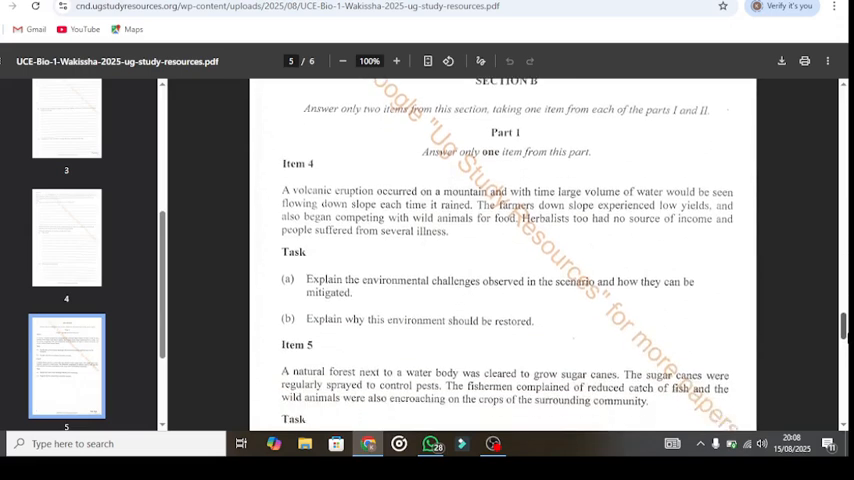
pyautogui.scroll(-3)
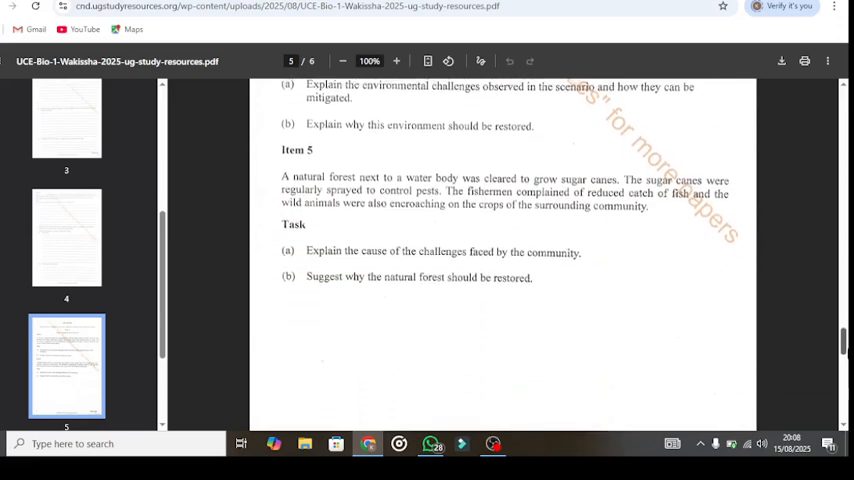
pyautogui.scroll(-3)
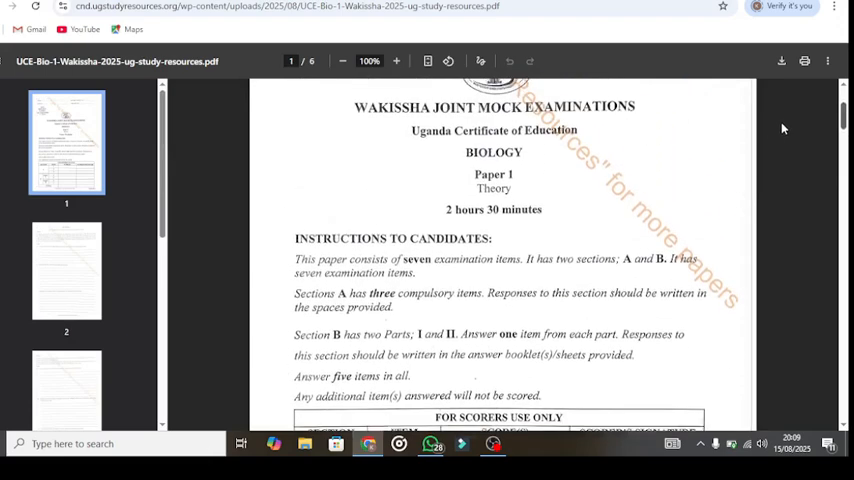
pyautogui.scroll(-3)
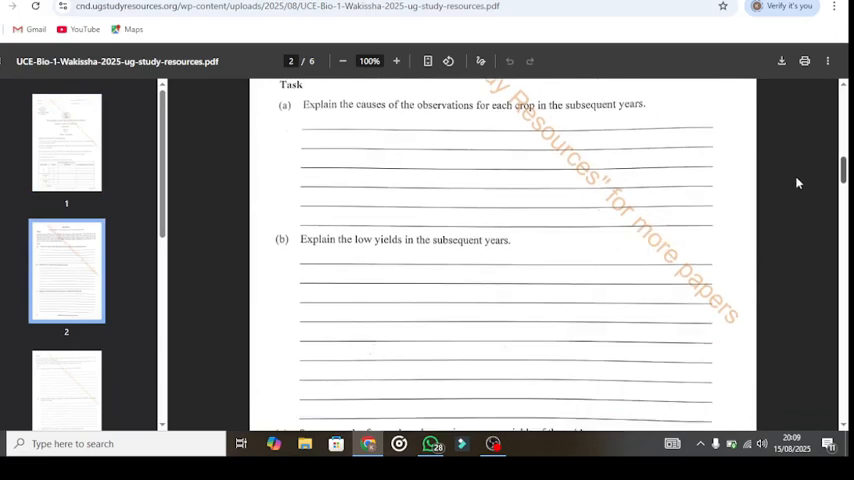
pyautogui.scroll(-3)
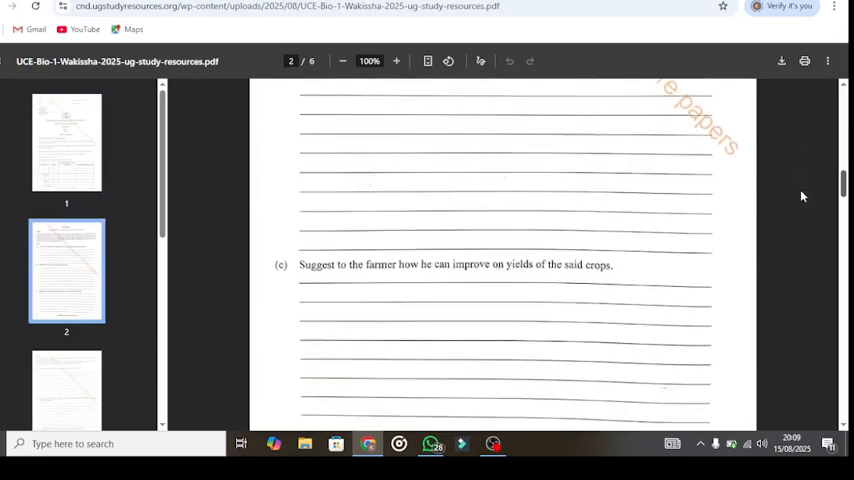
pyautogui.scroll(-3)
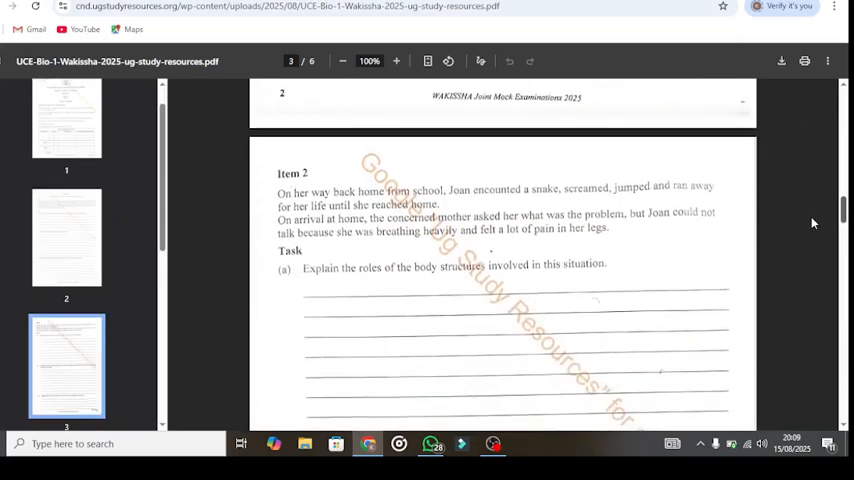